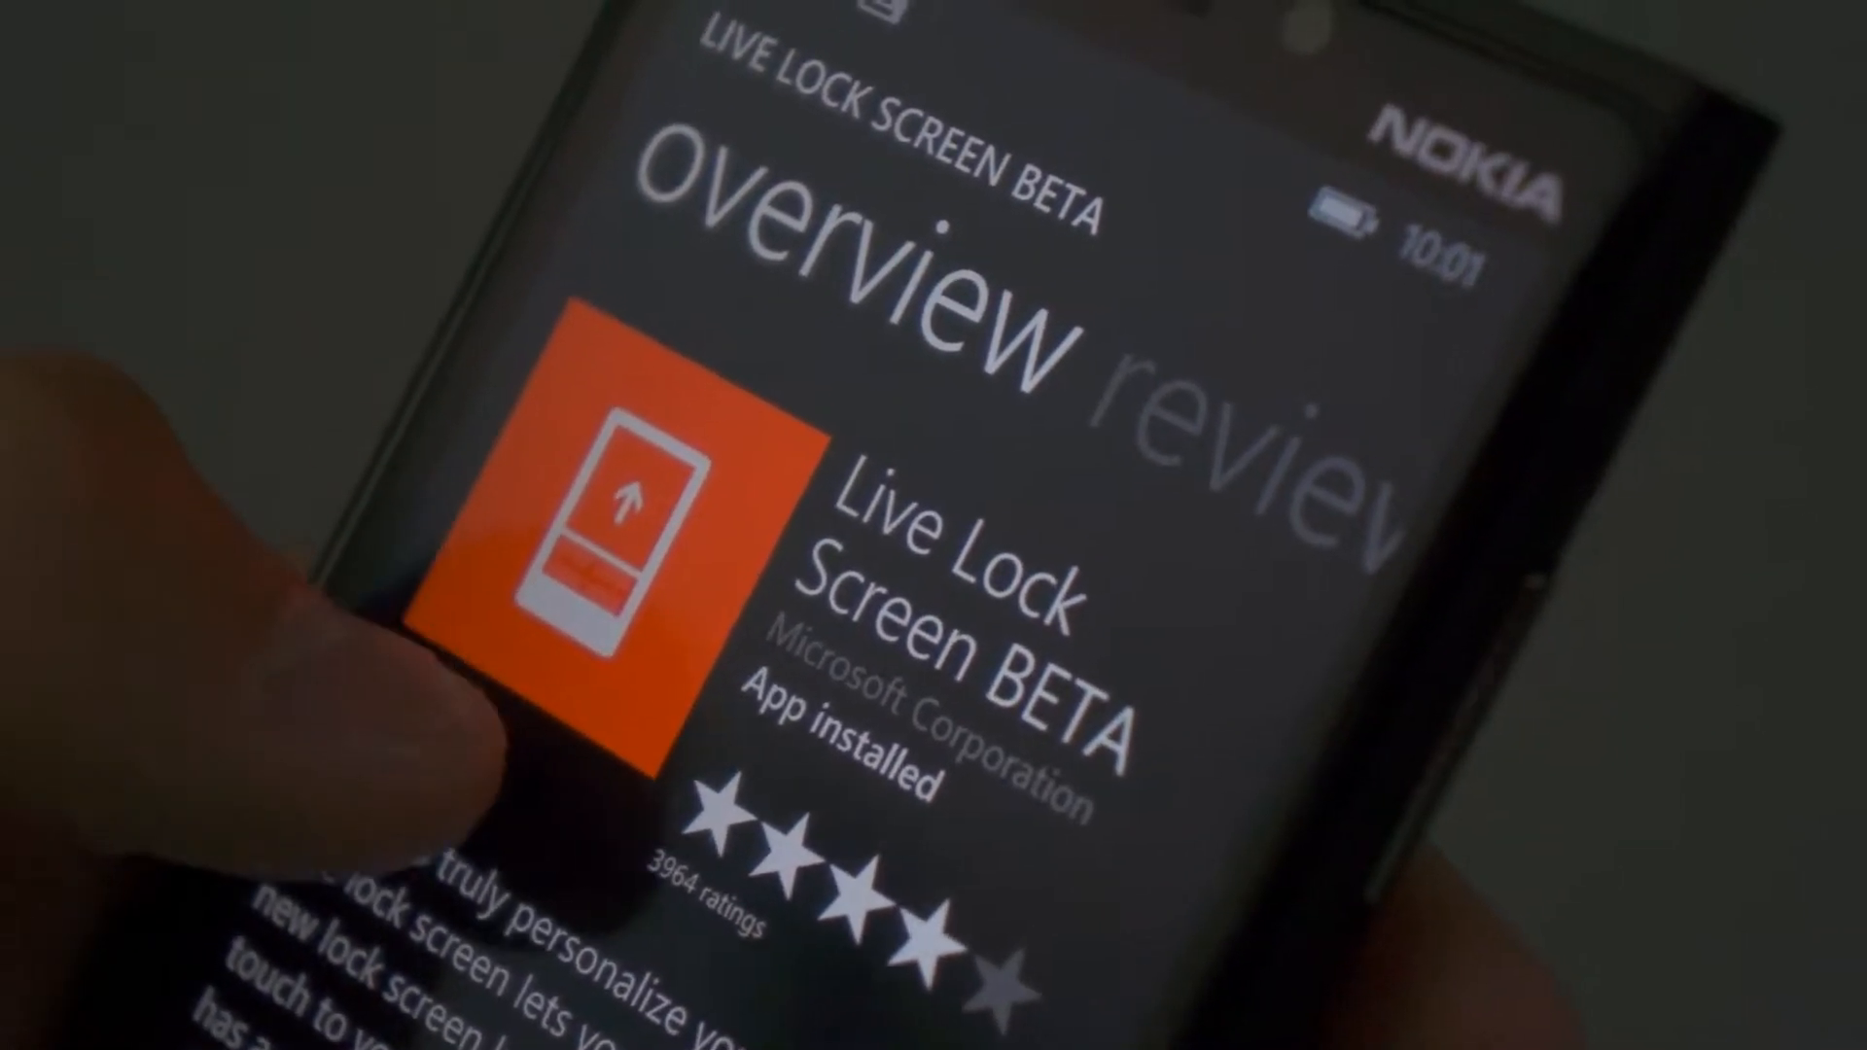
Scroll the themes page and select the circular ring lock screen theme
scroll(down, 3)
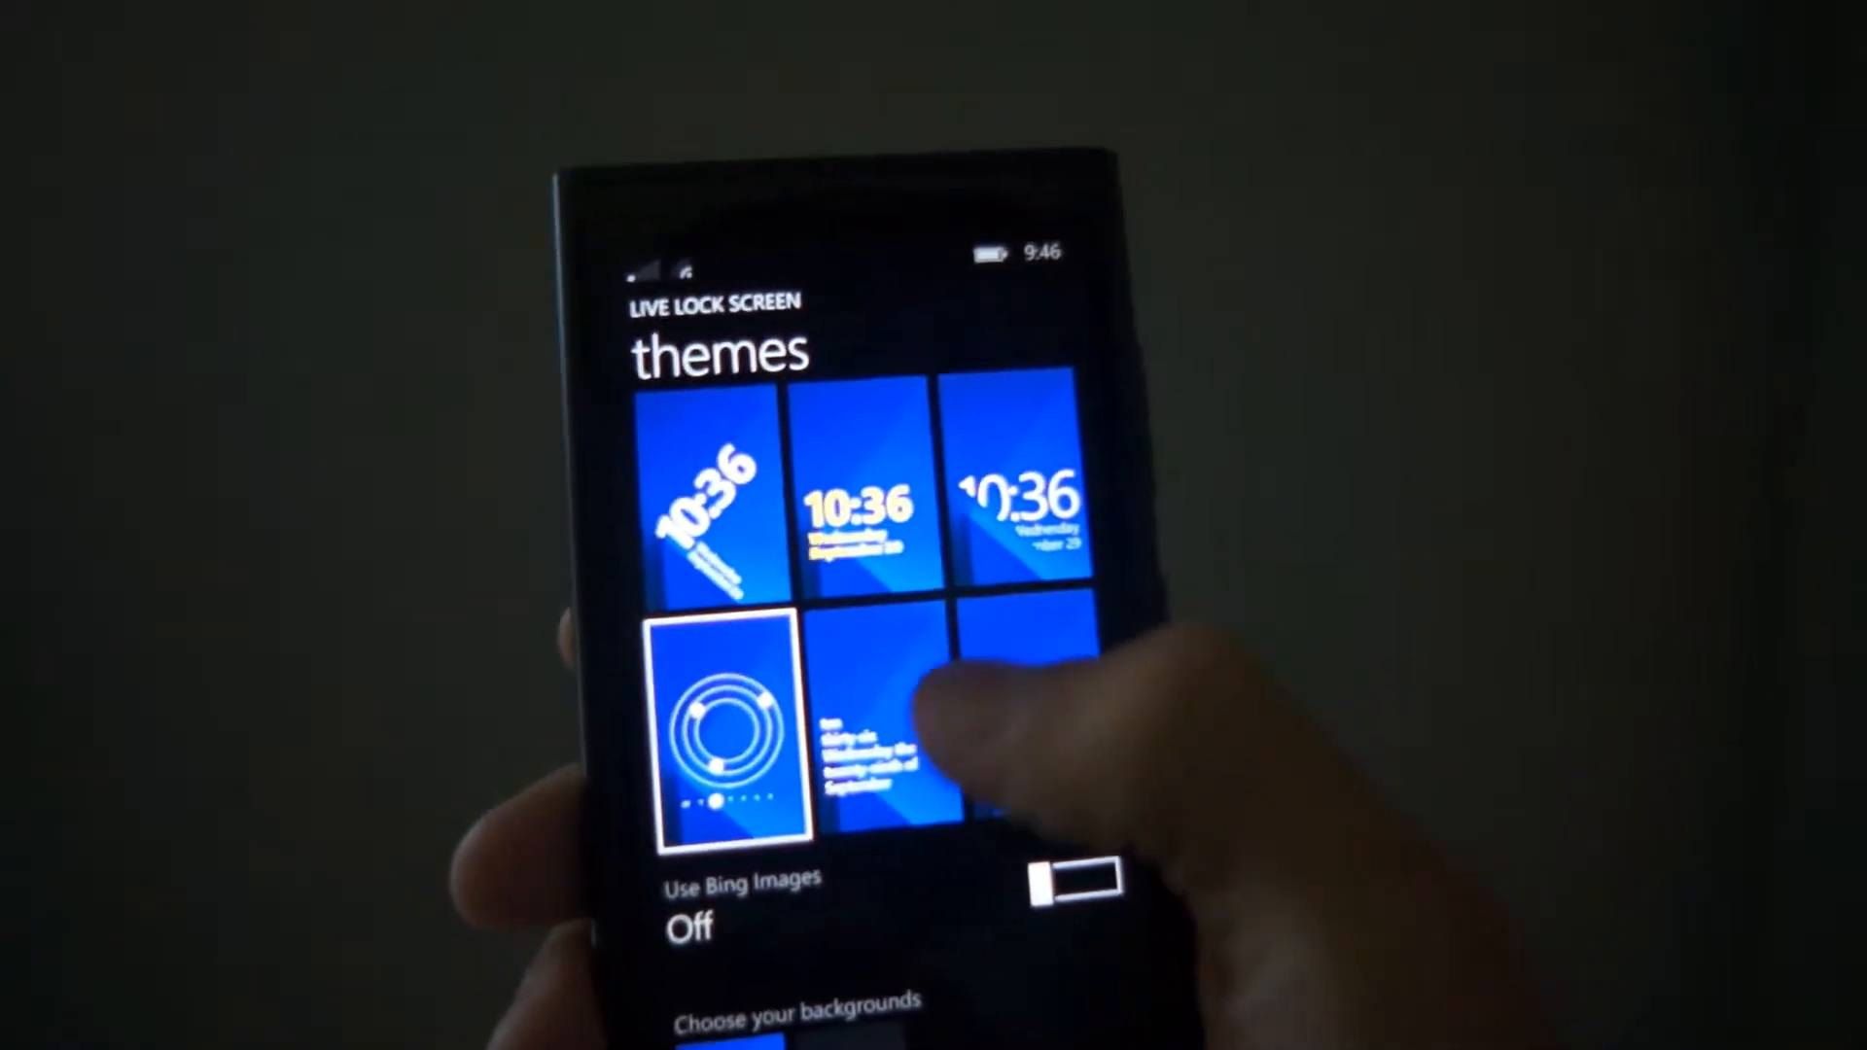
click(953, 709)
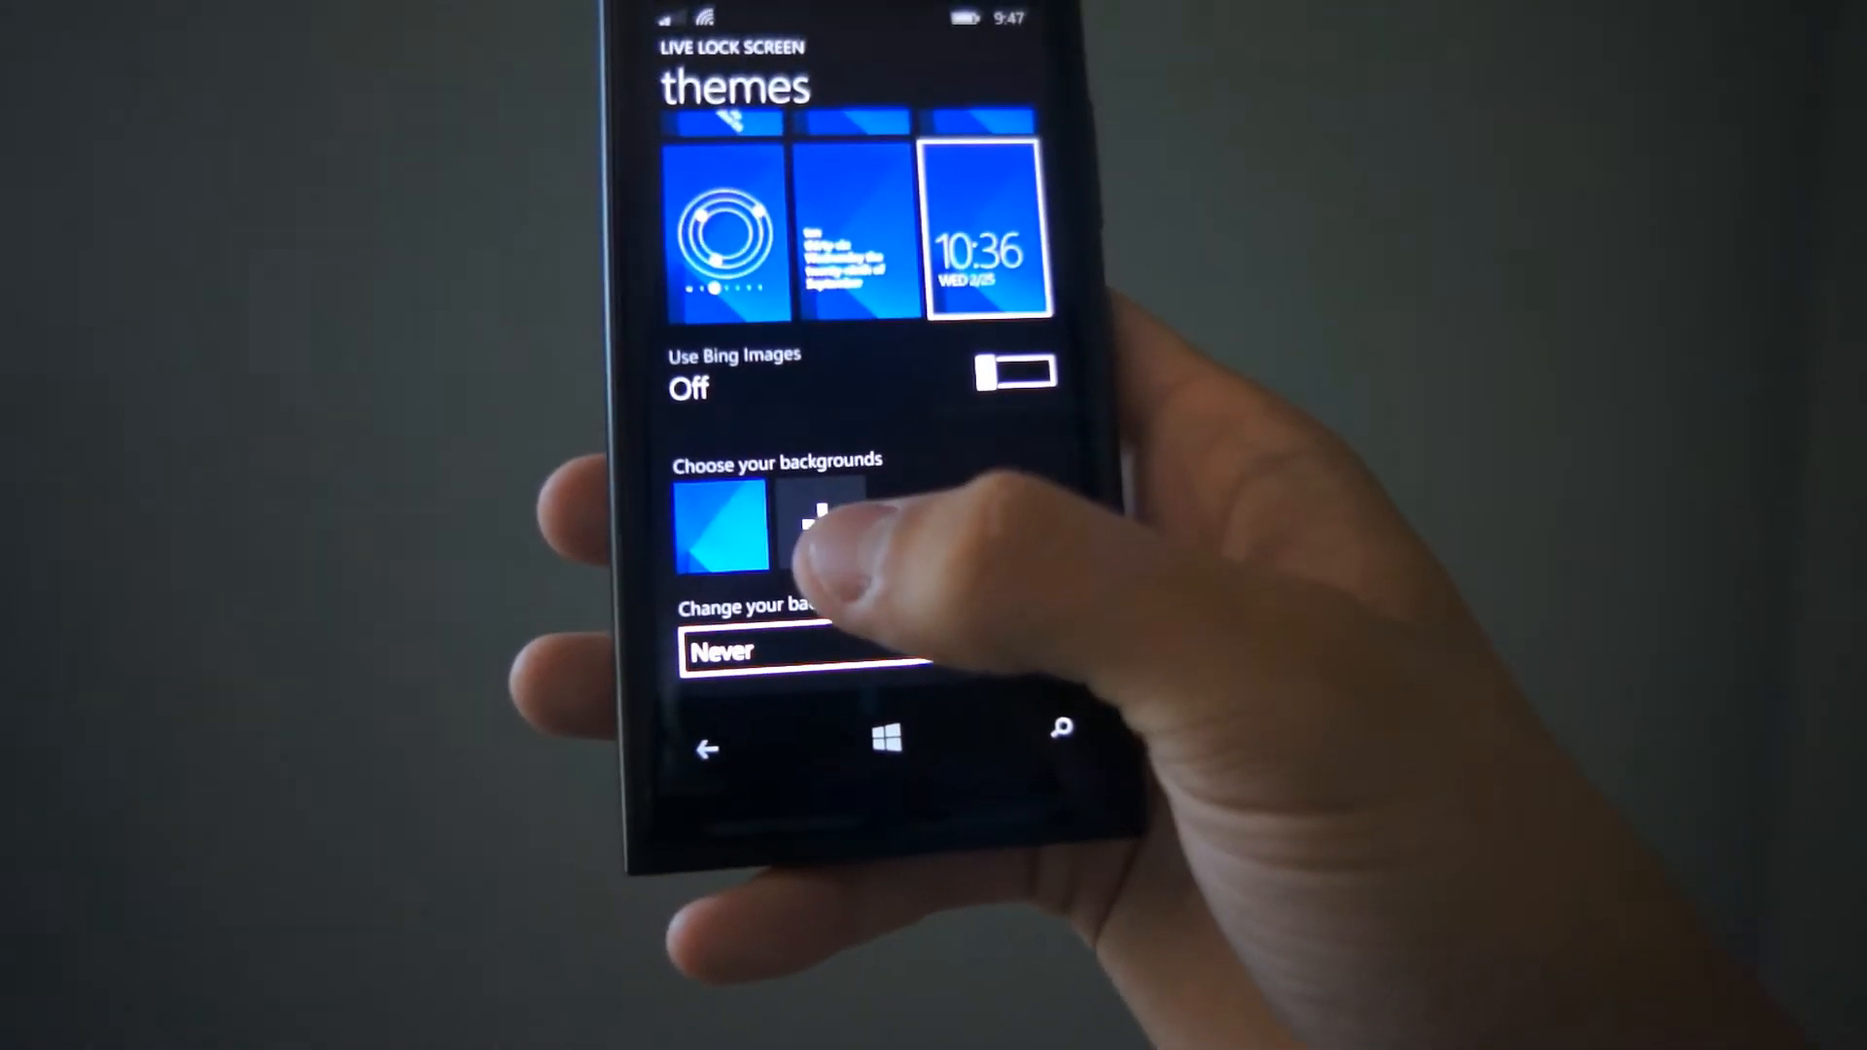
Pick a background change interval from the 'Change your background' list
click(810, 652)
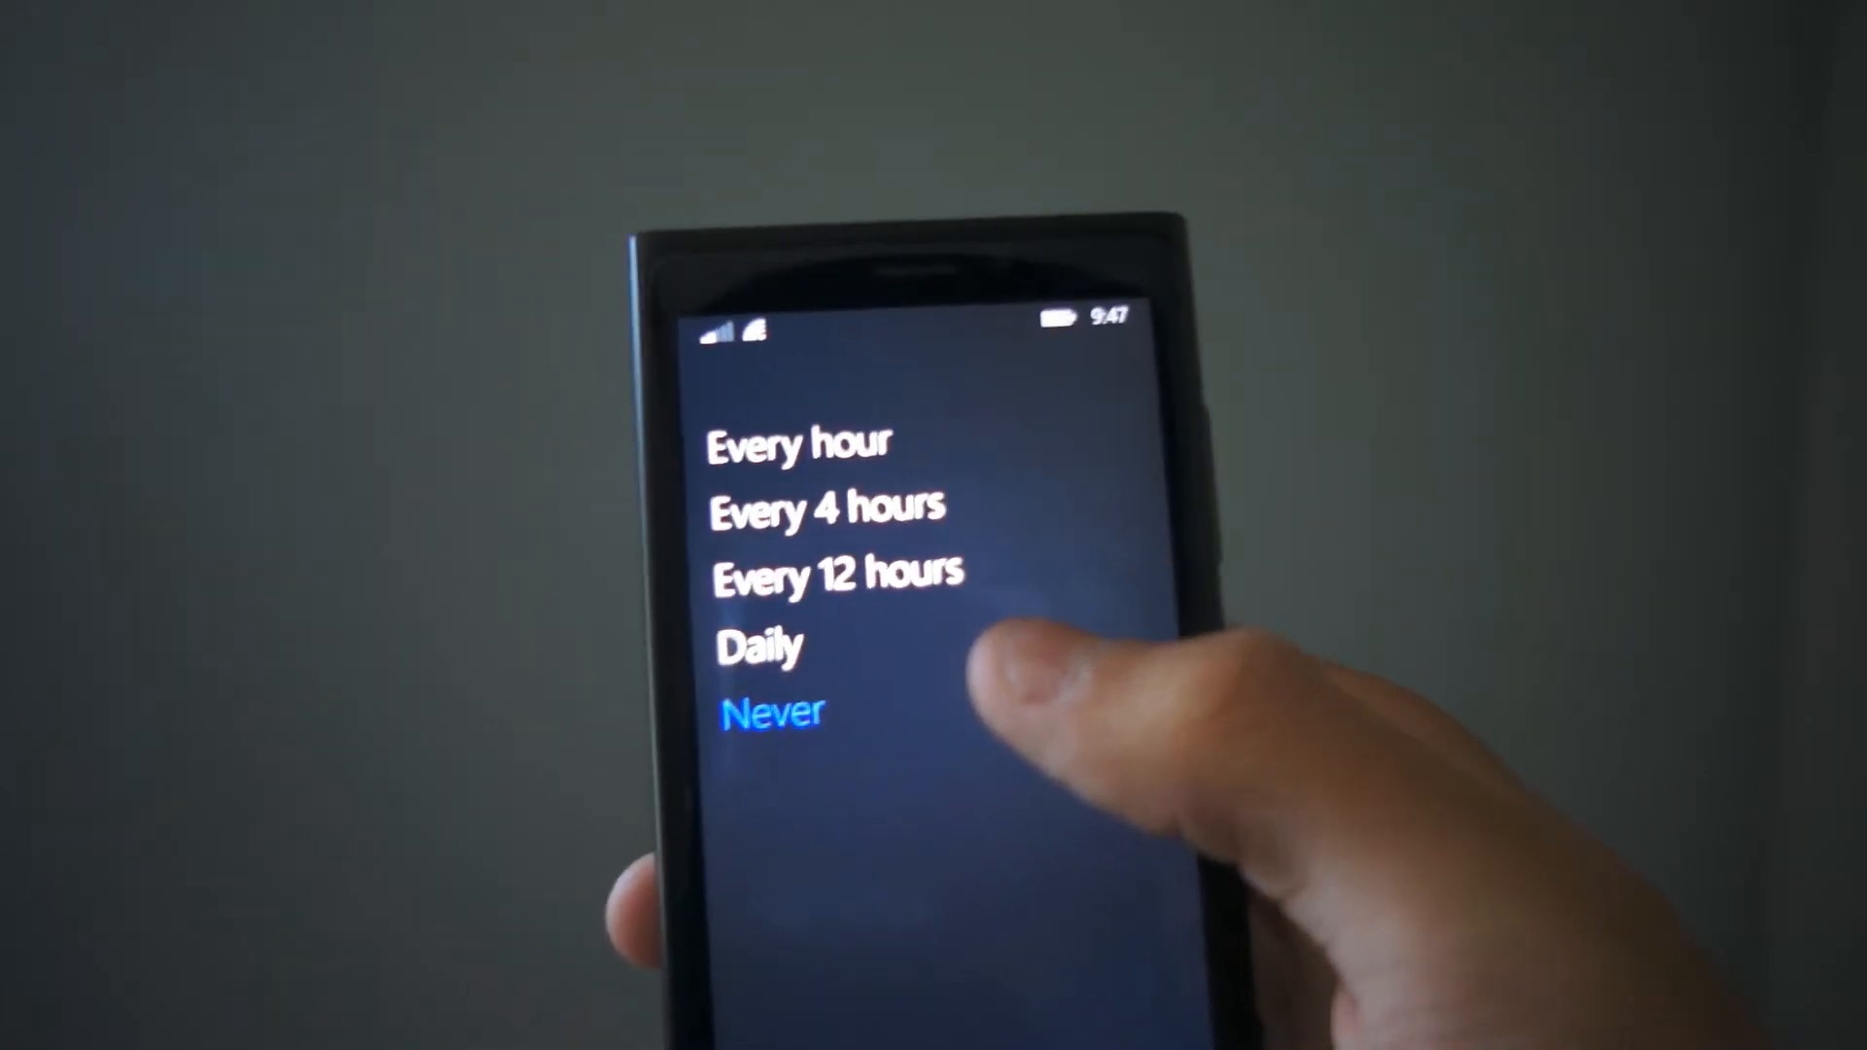
click(771, 710)
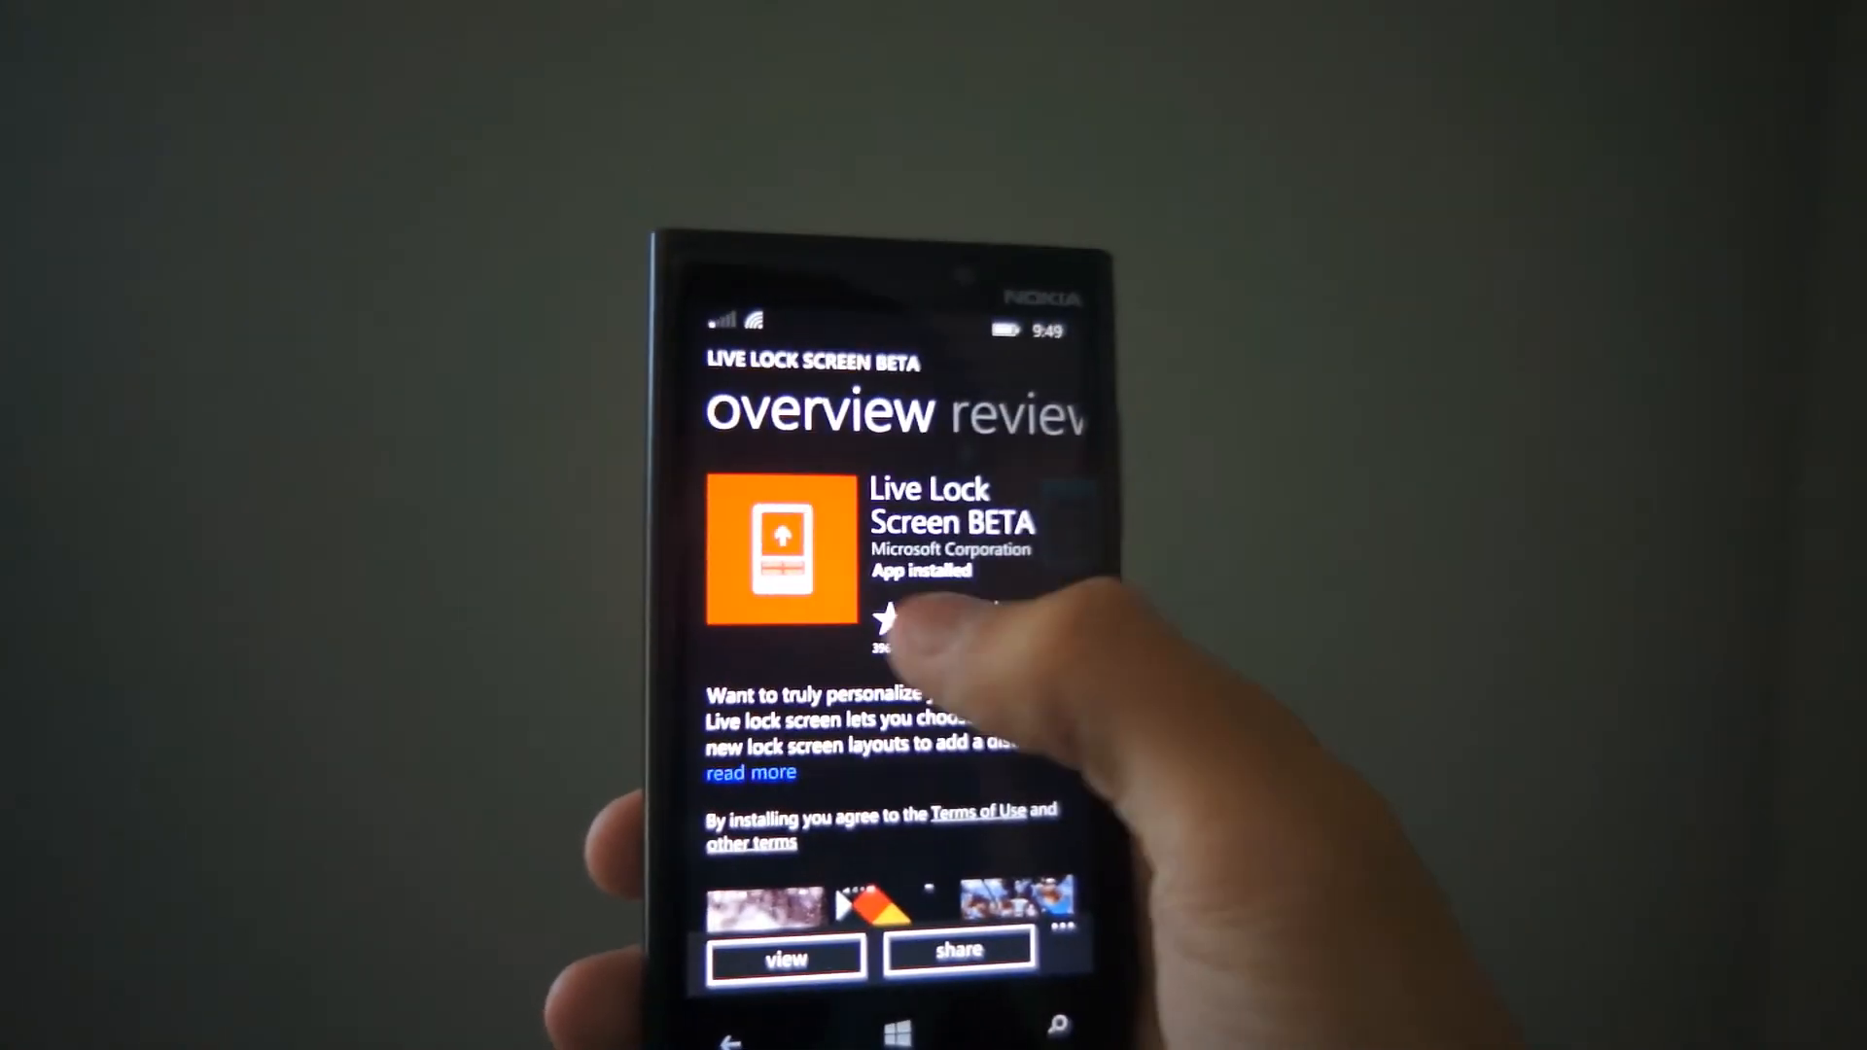
Scroll down the Live Lock Screen BETA Store overview to the screenshot gallery
scroll(down, 3)
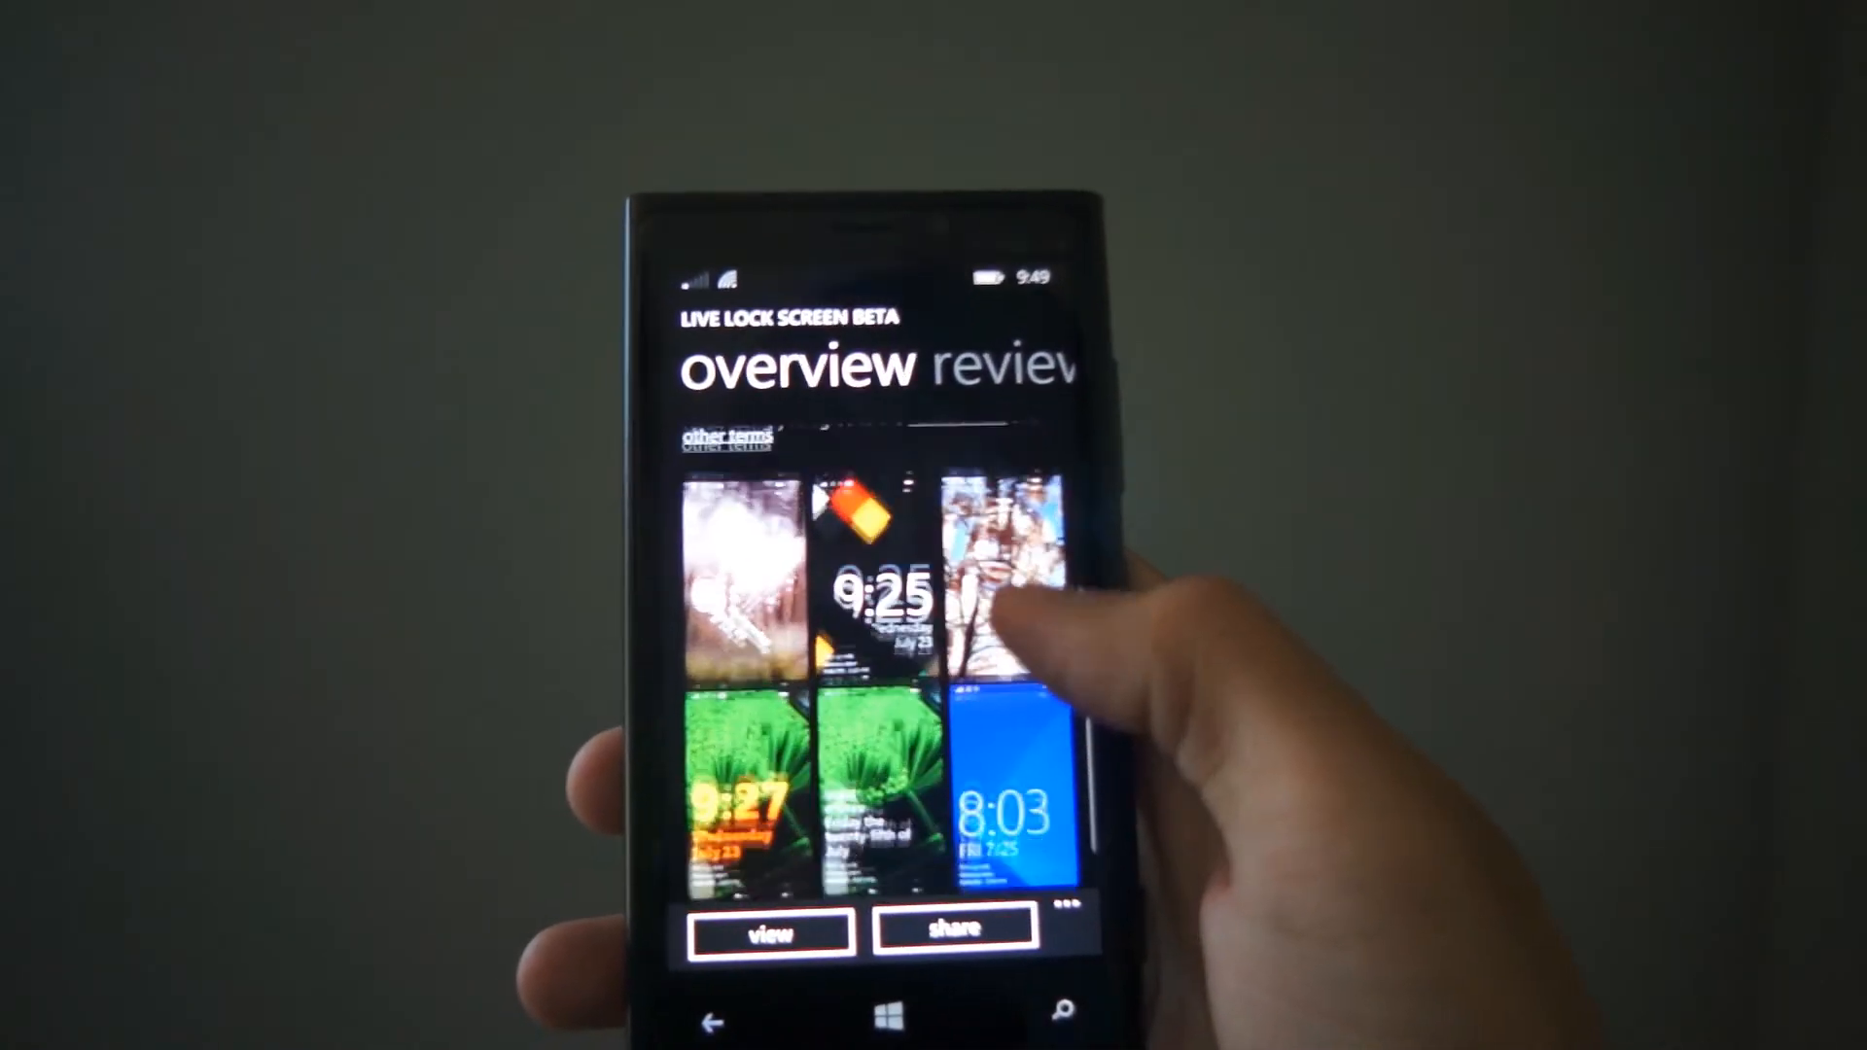